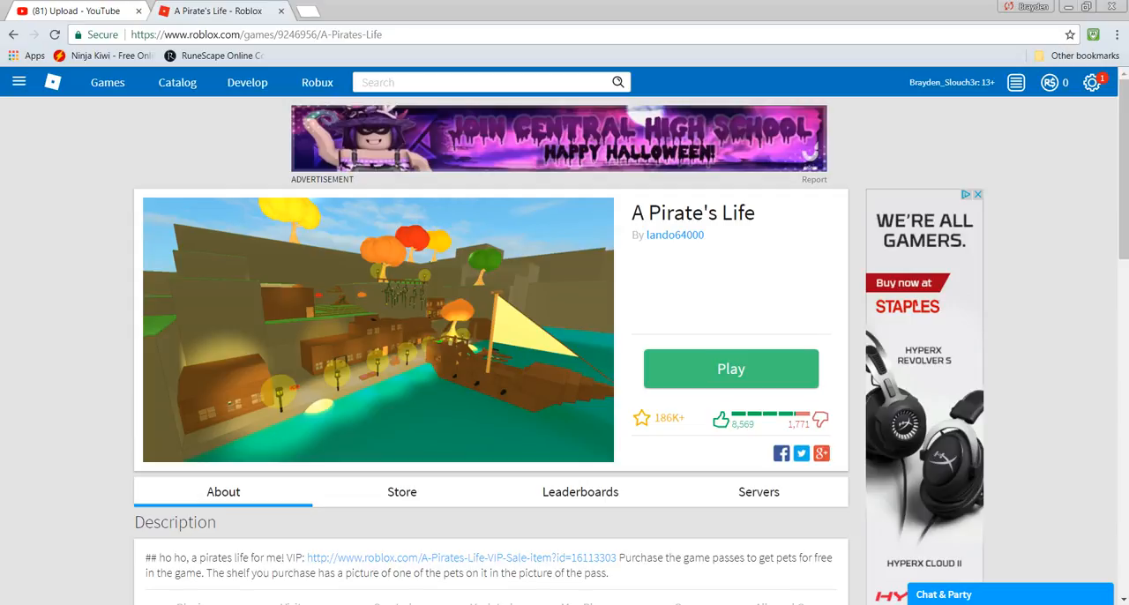
Step: Launch A Pirate's Life from its game page and spawn on the Port Pirates team
click(730, 368)
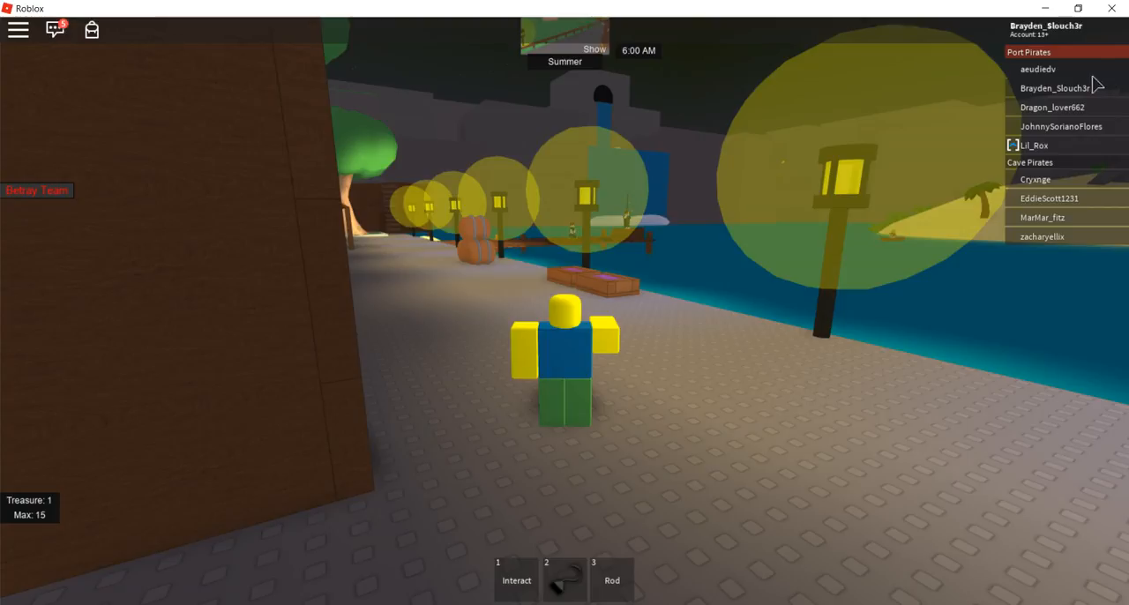
mouse_move(1014, 104)
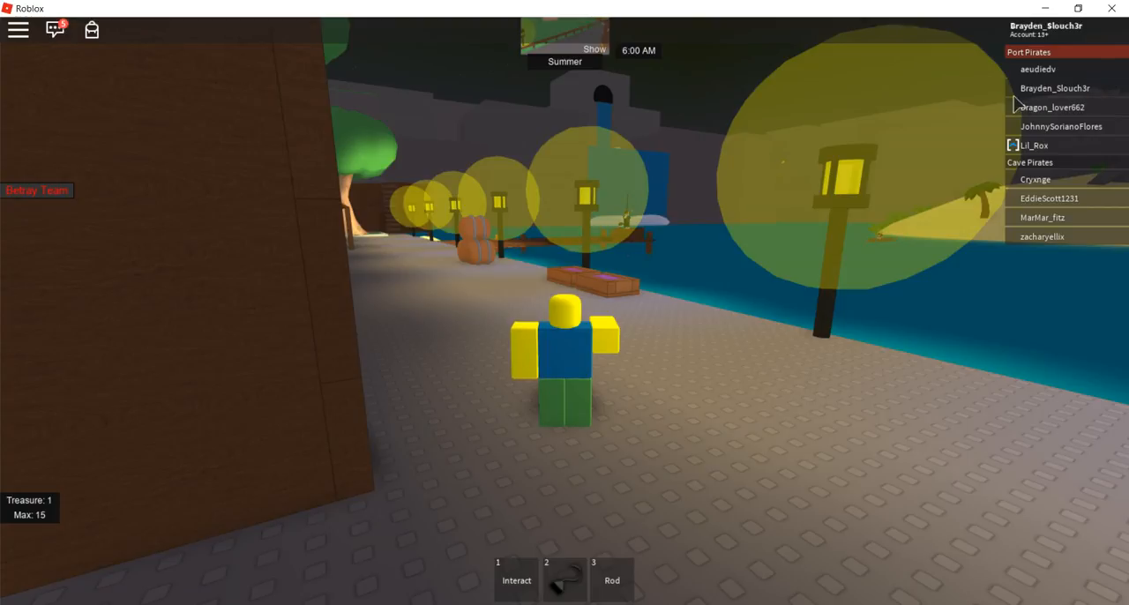
mouse_move(1119, 90)
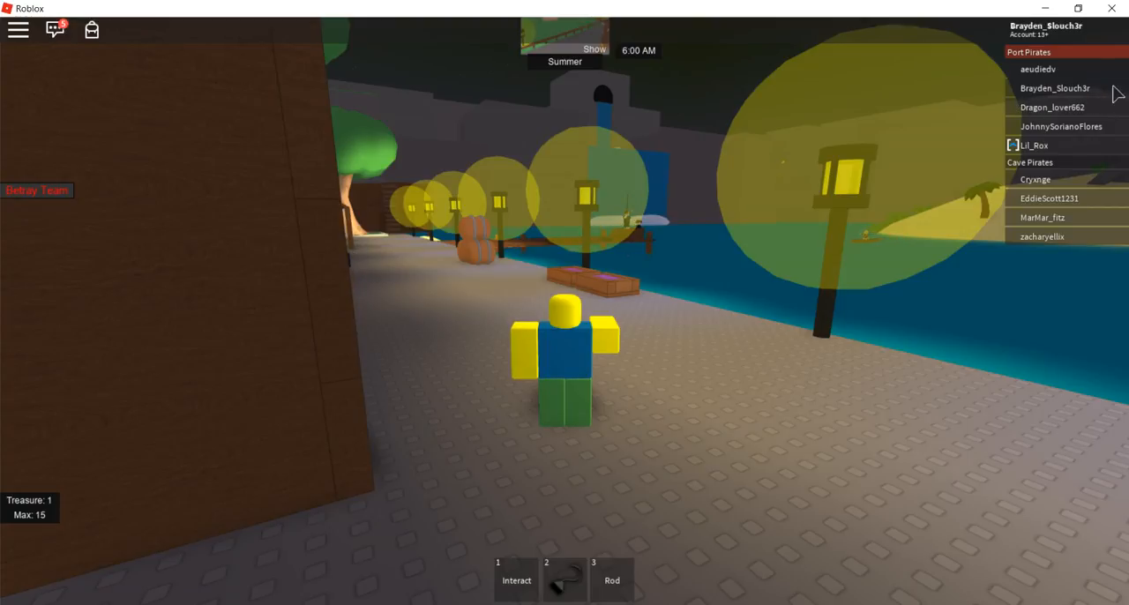
Step: Walk the avatar into the waterfront town beside a teammate
click(49, 30)
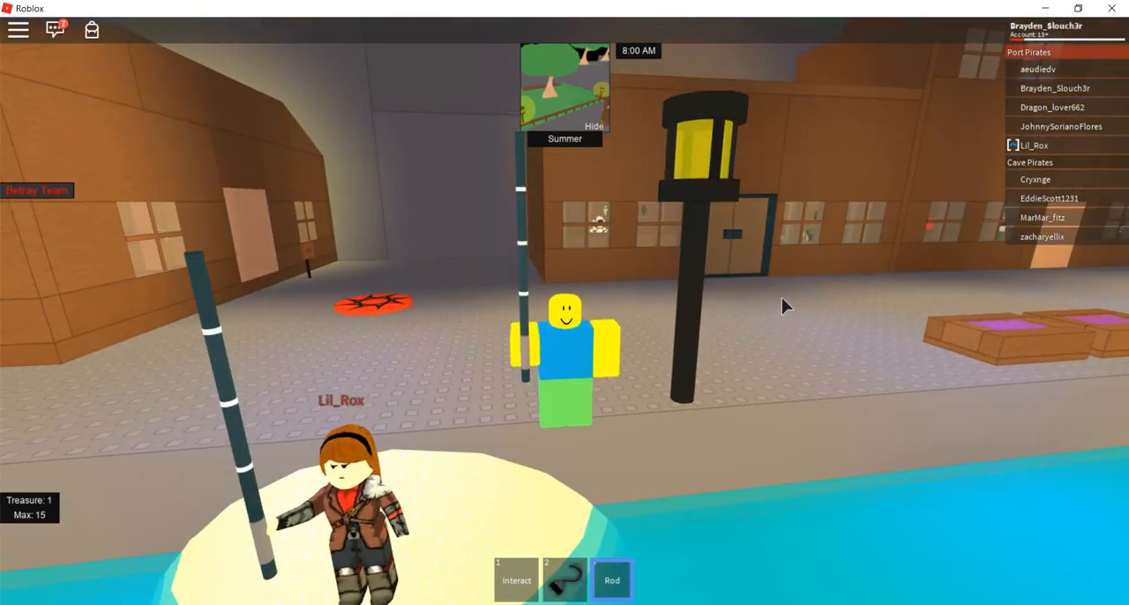
mouse_move(745, 303)
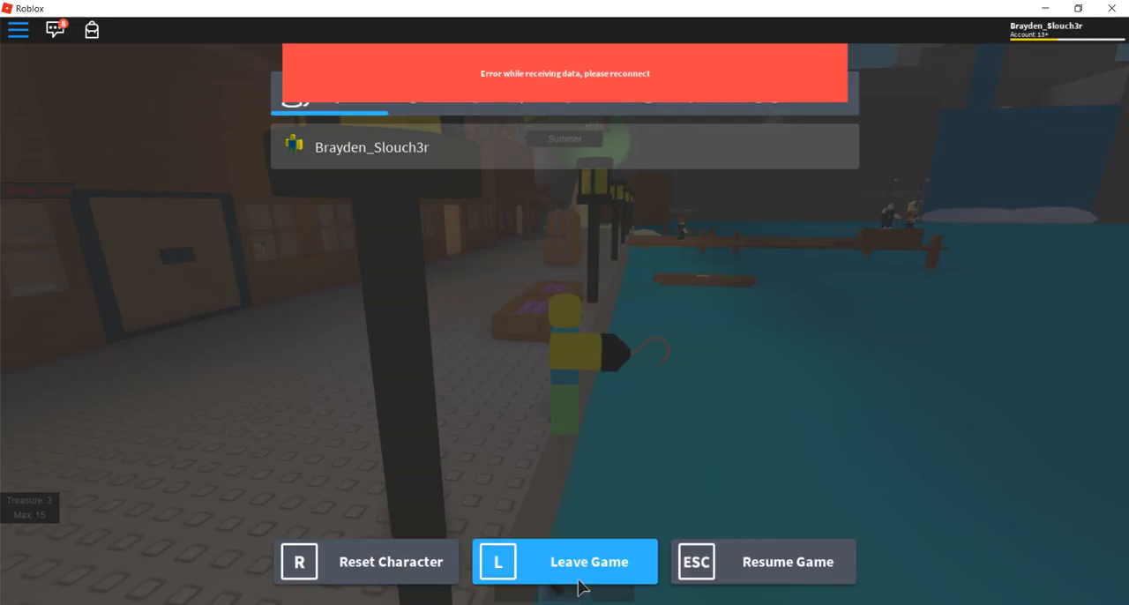
Step: Leave A Pirate's Life after the connection error ends the session
click(586, 561)
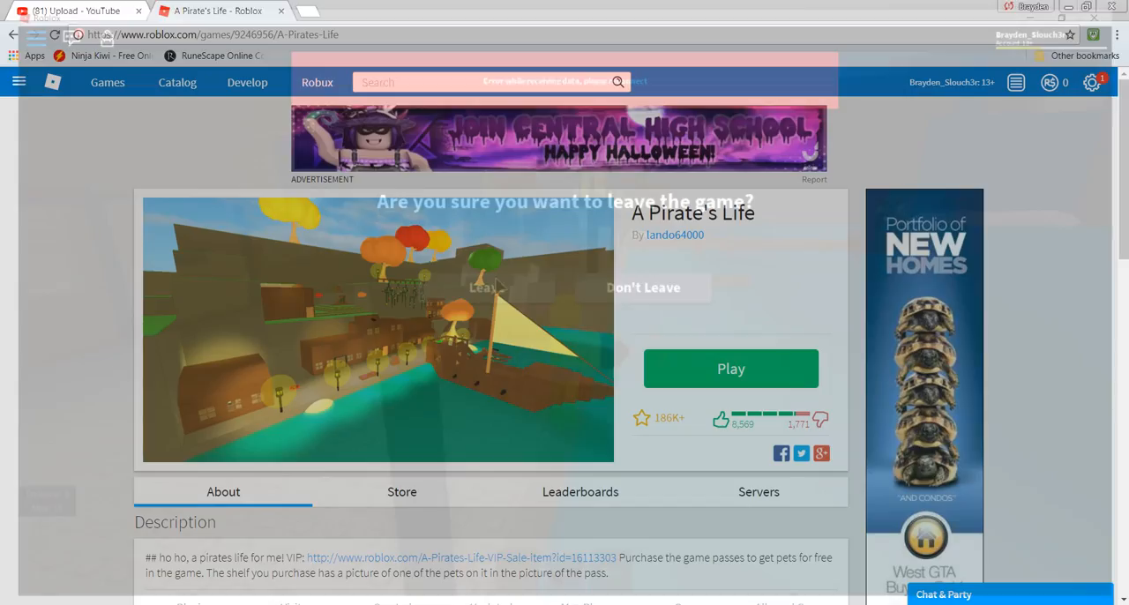
Step: Confirm leaving, then search Roblox games for "robux"
click(642, 285)
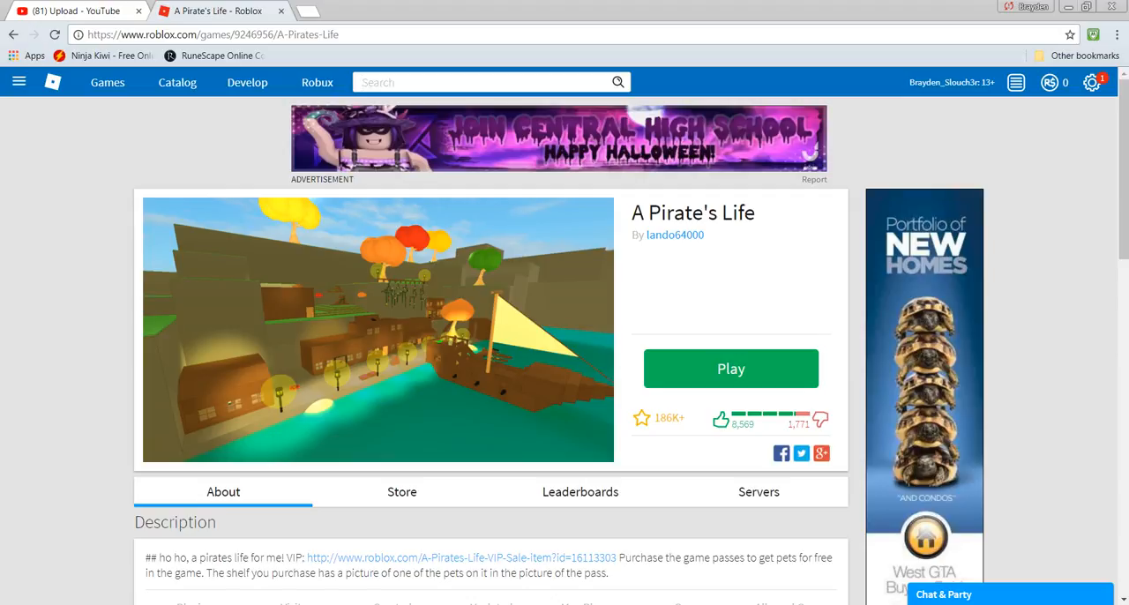
text(ro)
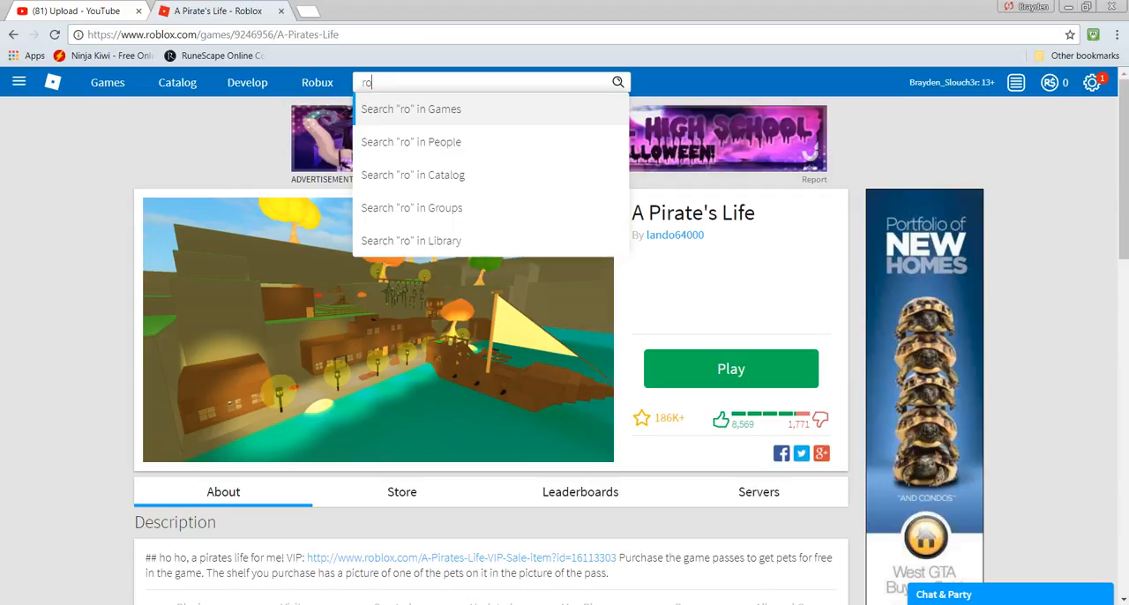
text(b)
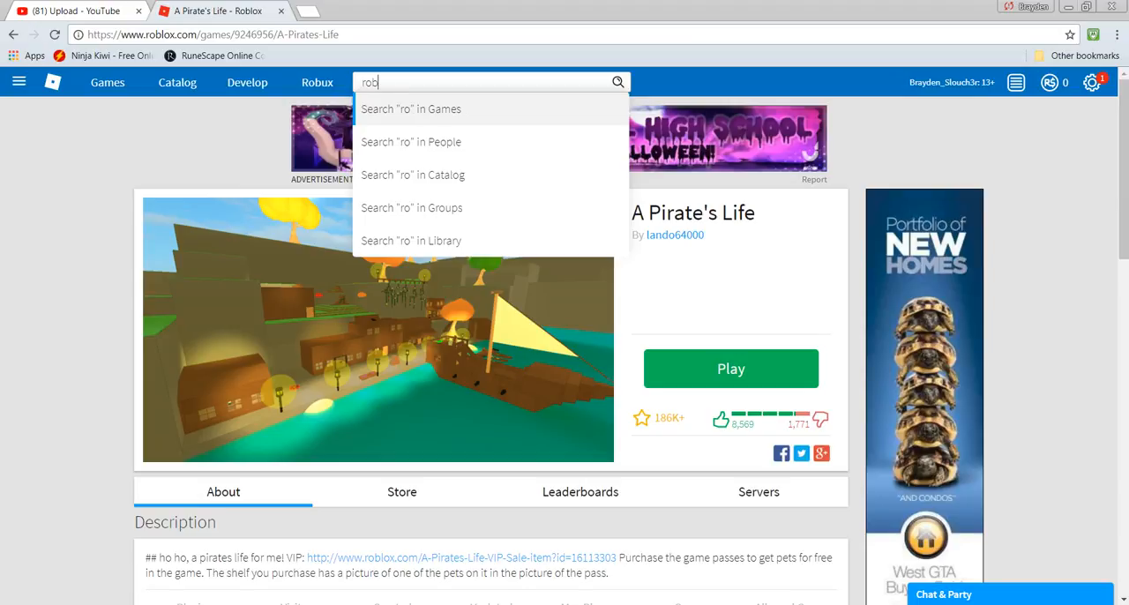
click(411, 109)
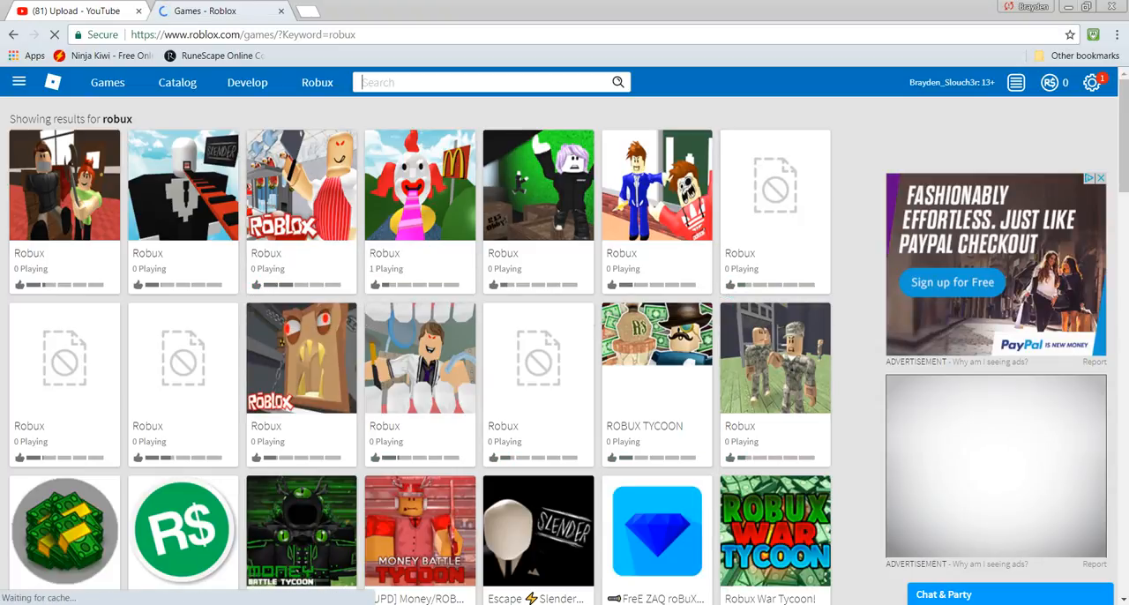
Step: Search Roblox games for "free robux" instead
text(free robux)
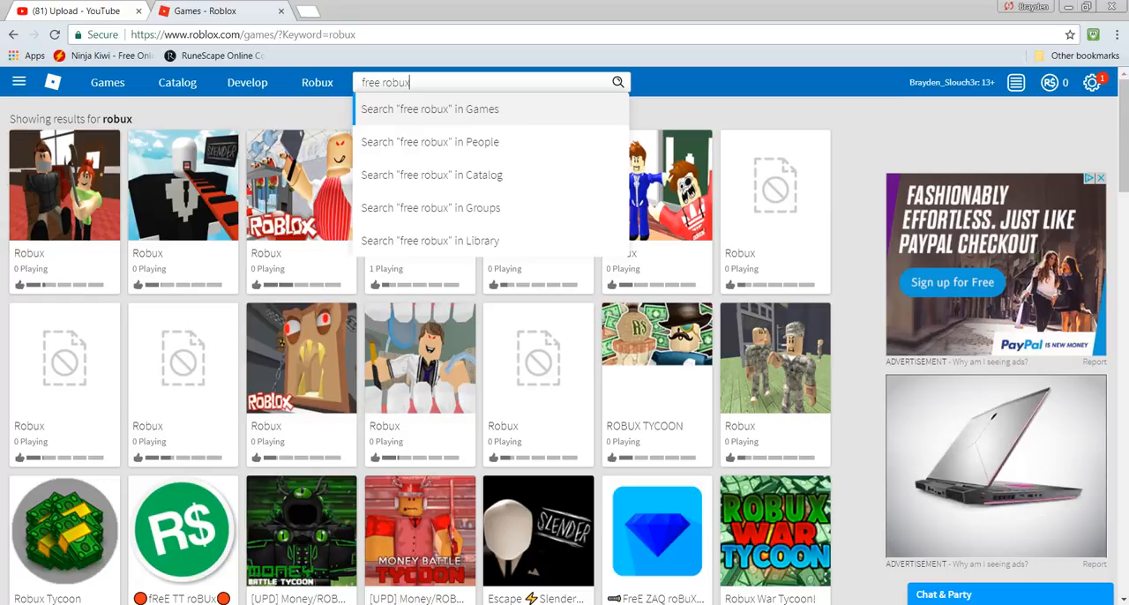
click(431, 110)
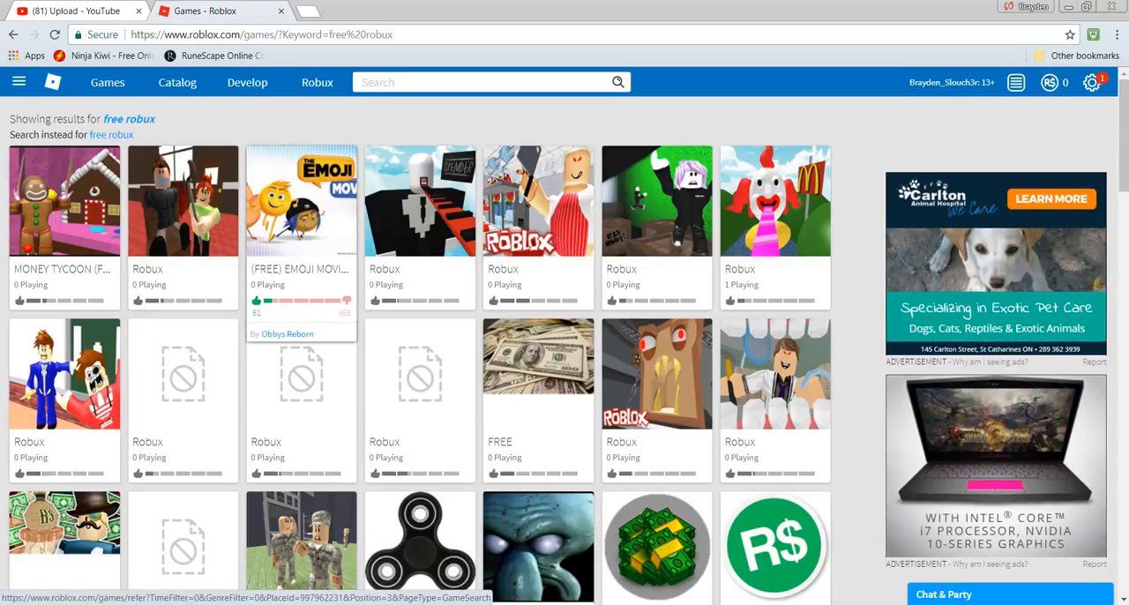
Step: Pick the [FREE] EMOJI MOVIE tile from the free robux results
scroll(down, 3)
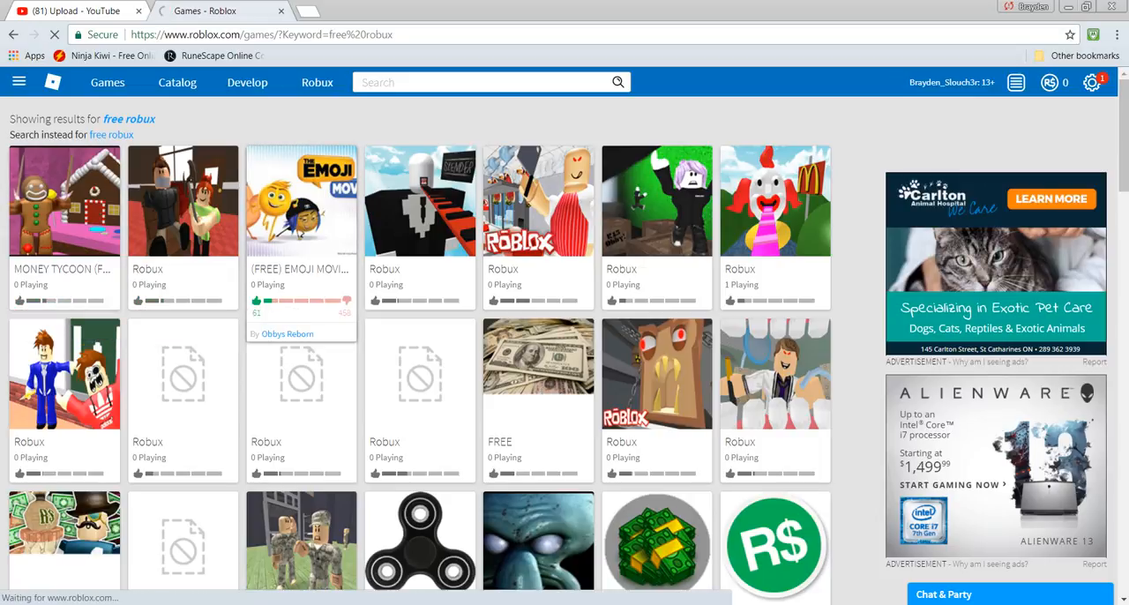
click(300, 201)
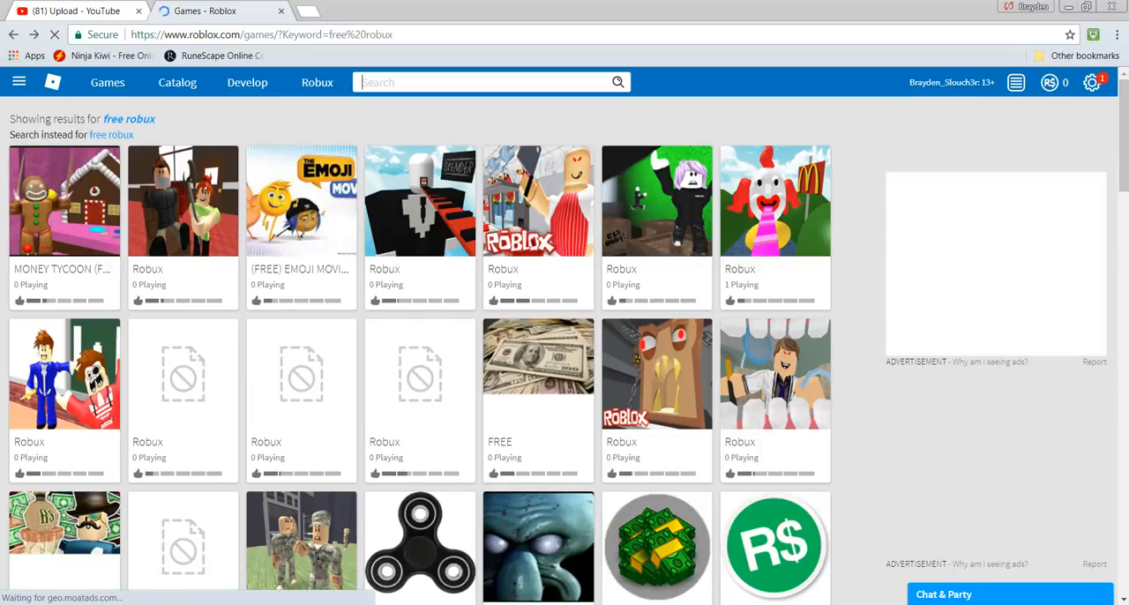
Step: Search Roblox games for "emoji movie"
text(emoji)
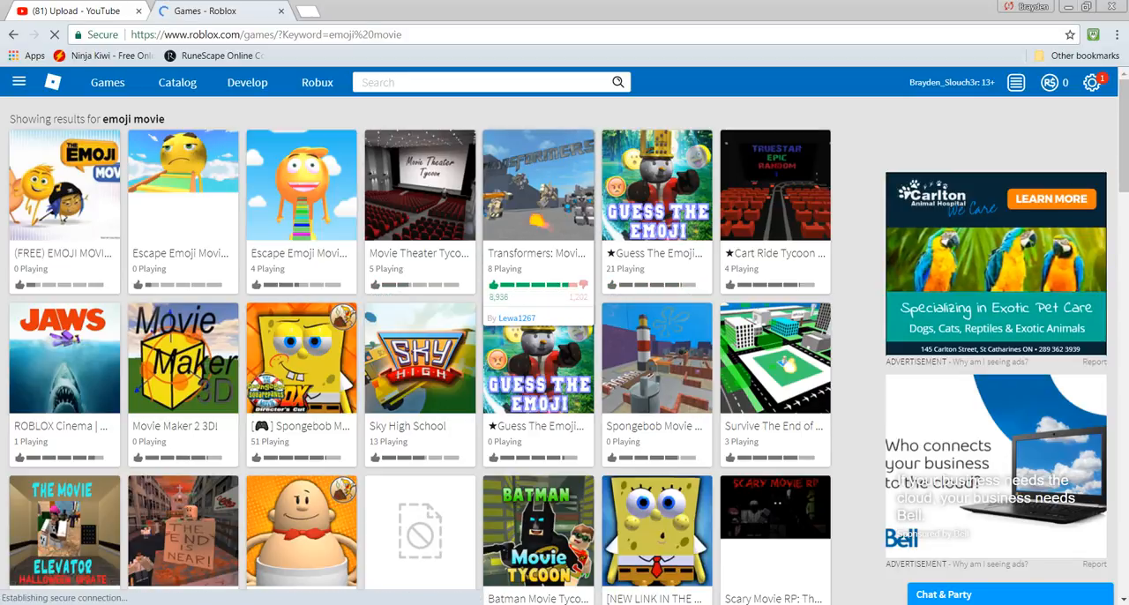
Step: Start Transformers: Movie Trilogy from its game page
click(537, 185)
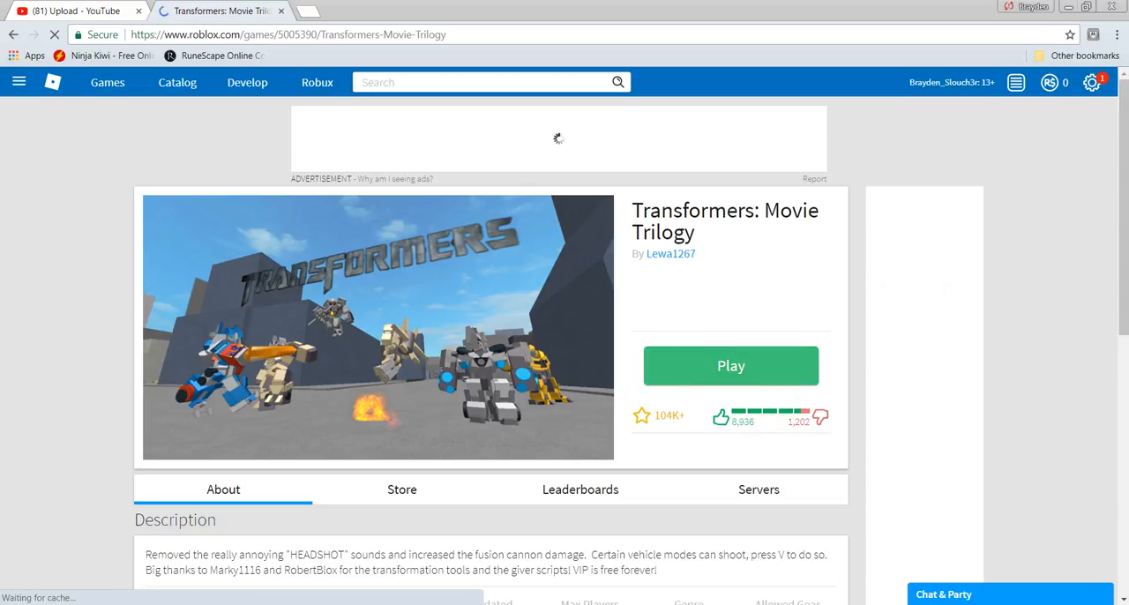
click(730, 365)
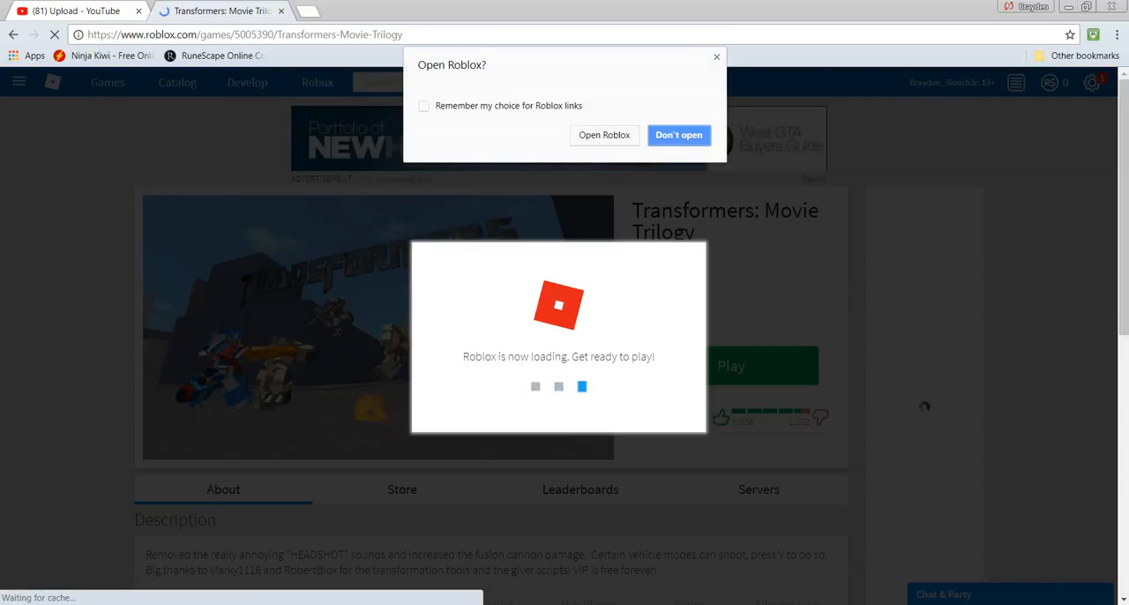
Step: Allow the Roblox client to open so Transformers: Movie Trilogy loads
click(603, 134)
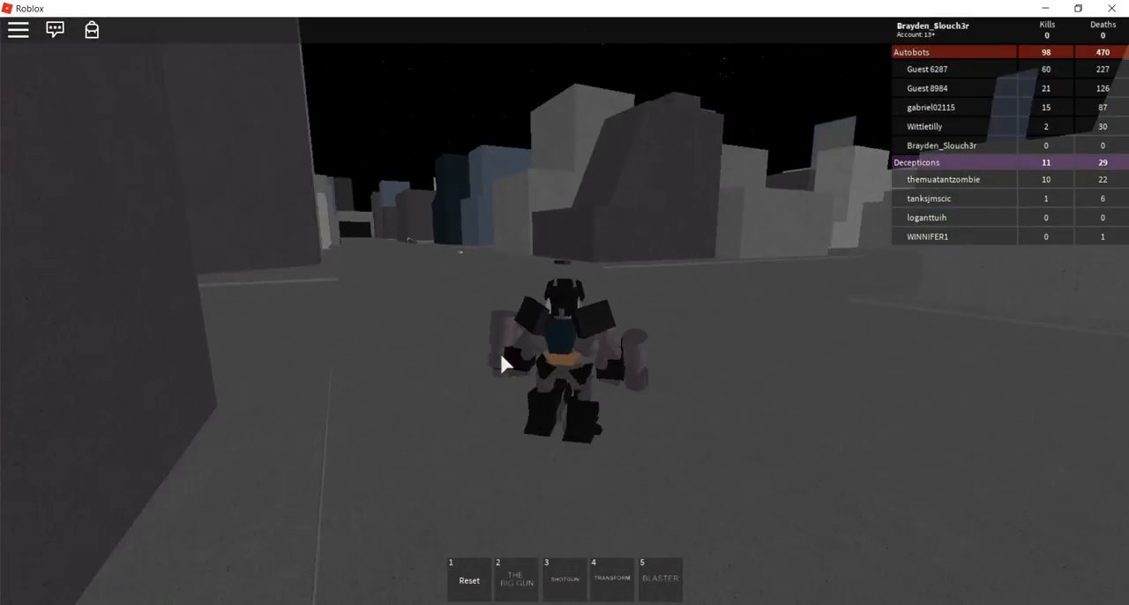
Step: Equip weapons 2 and 3 while playing, then quit back to the game page
key(2)
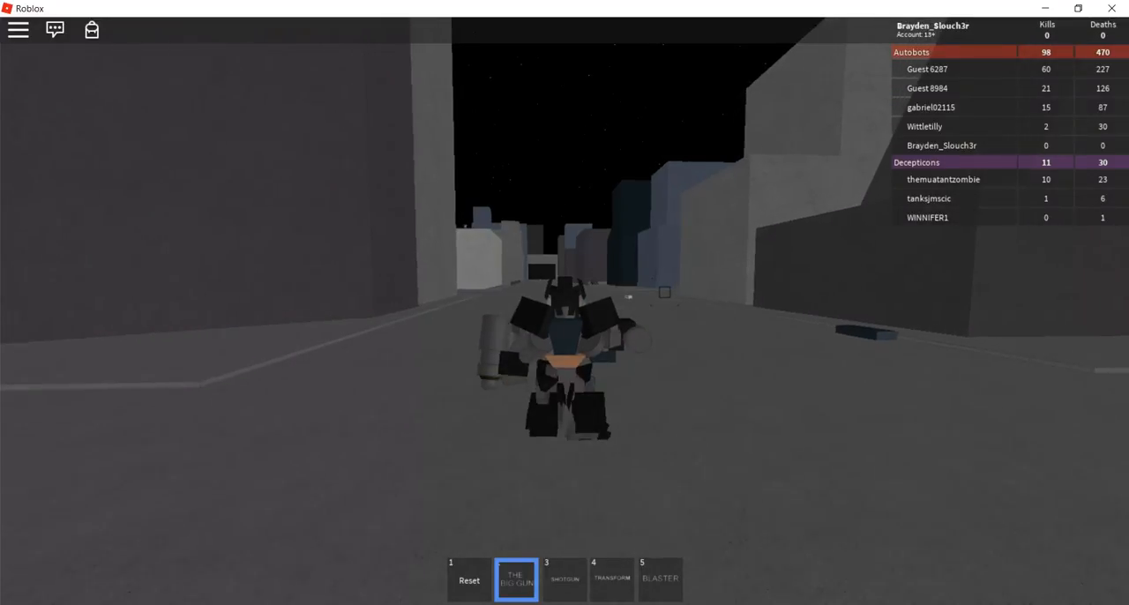
key(3)
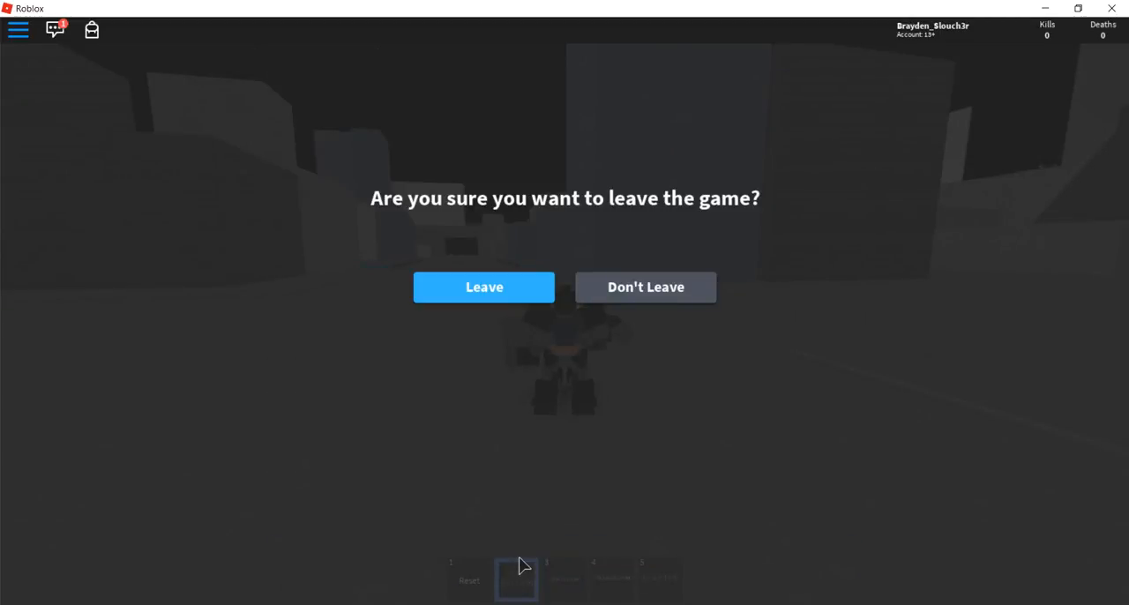
mouse_move(505, 304)
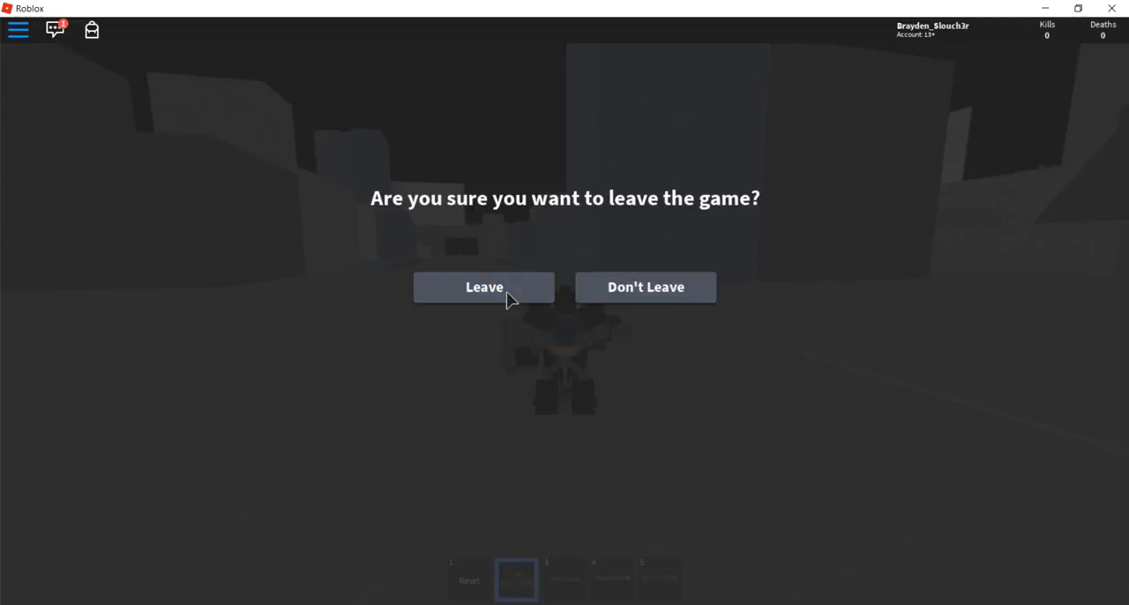
click(483, 285)
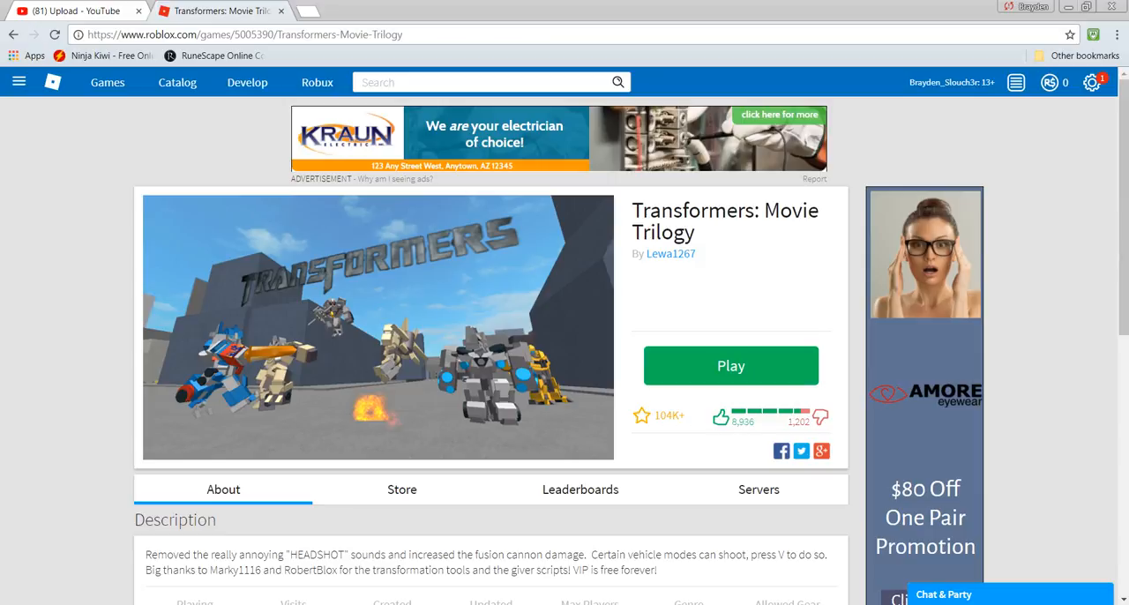
Step: Search Roblox games for "emoji movie", replacing the Transformers: Movie Trilogy page
text(e)
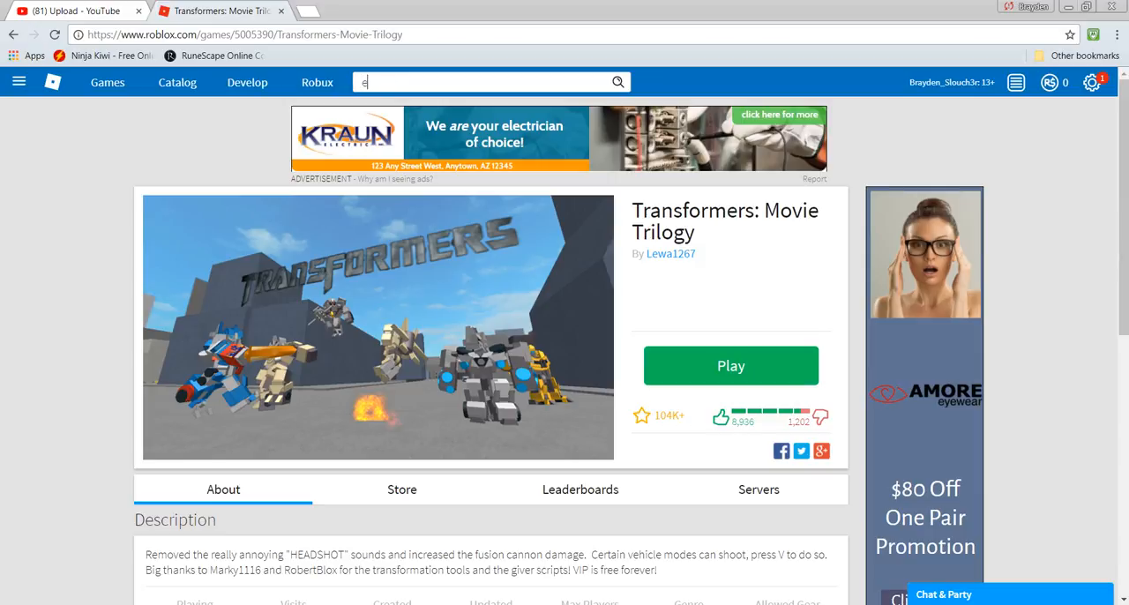
text(mi)
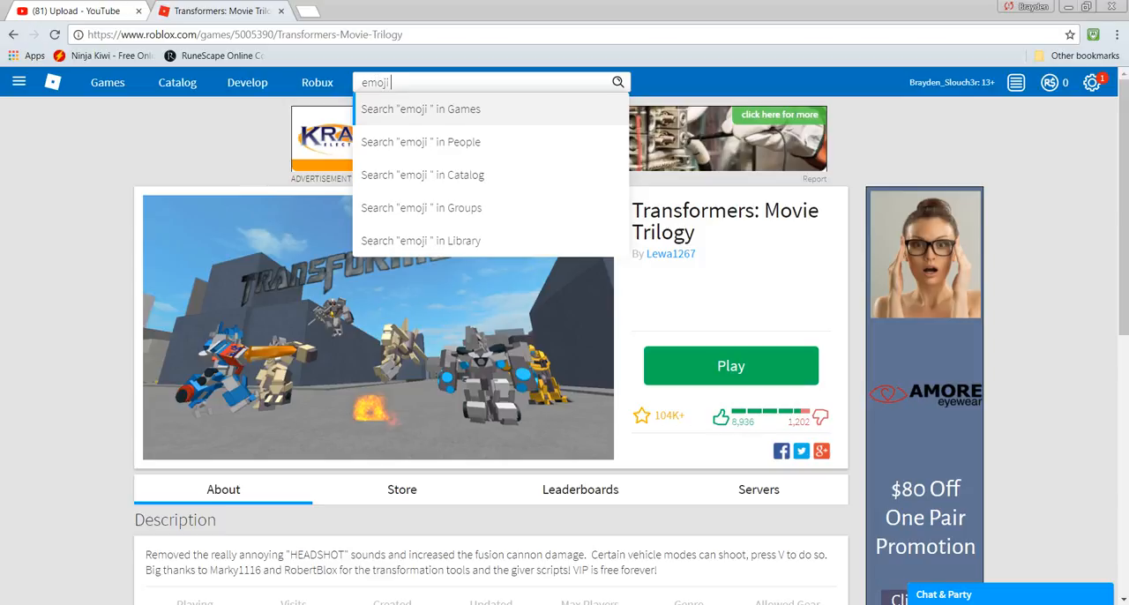
text(movie)
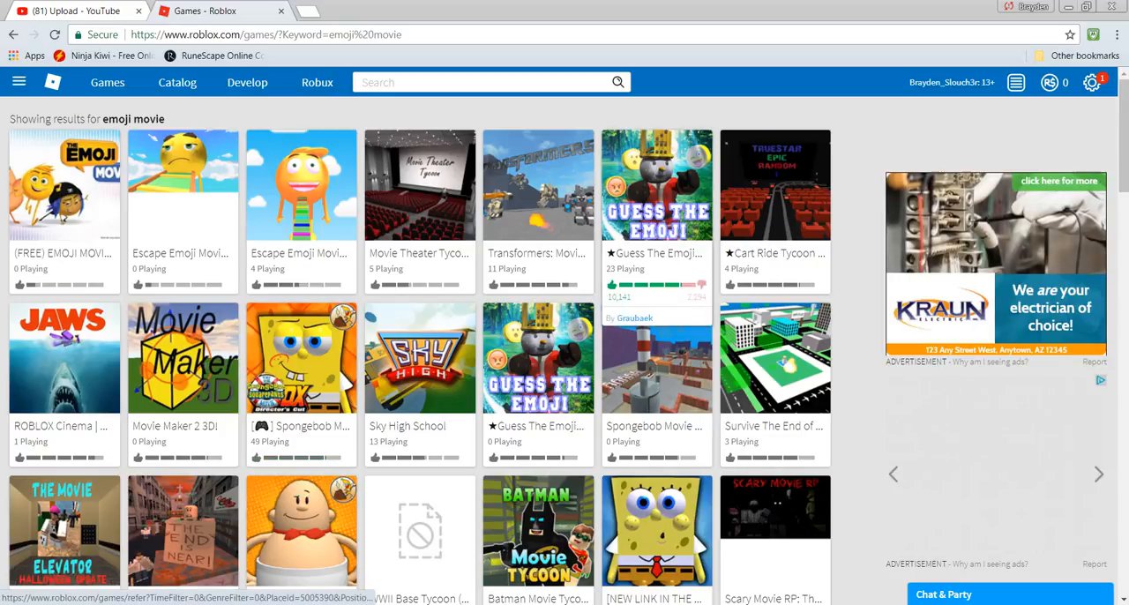
Step: Open Escape Emoji Movie Obby from the results and start playing it
click(300, 185)
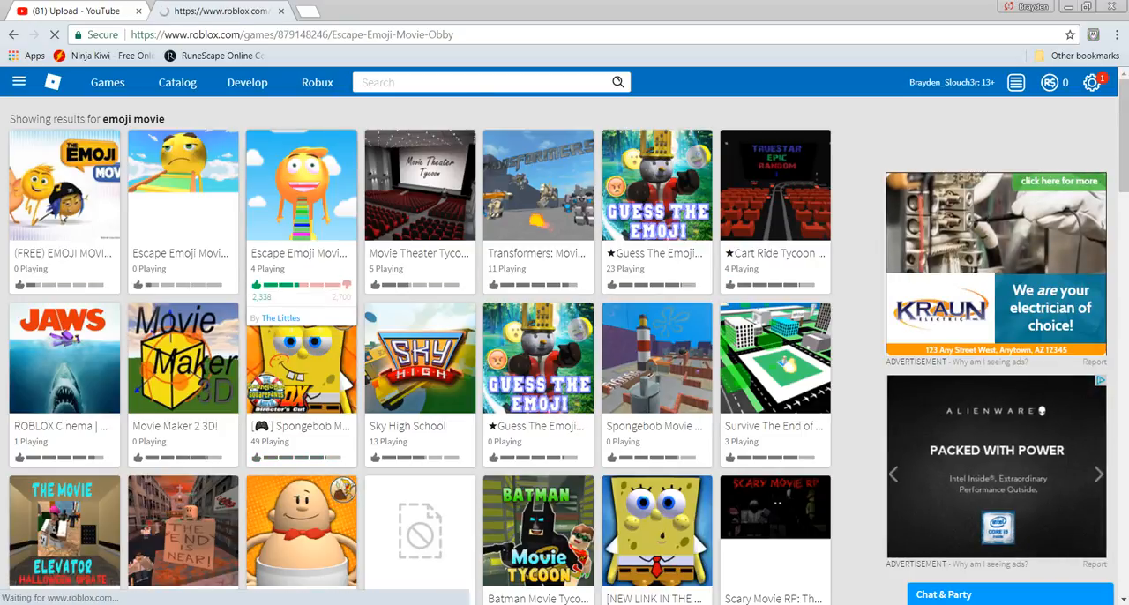
click(300, 185)
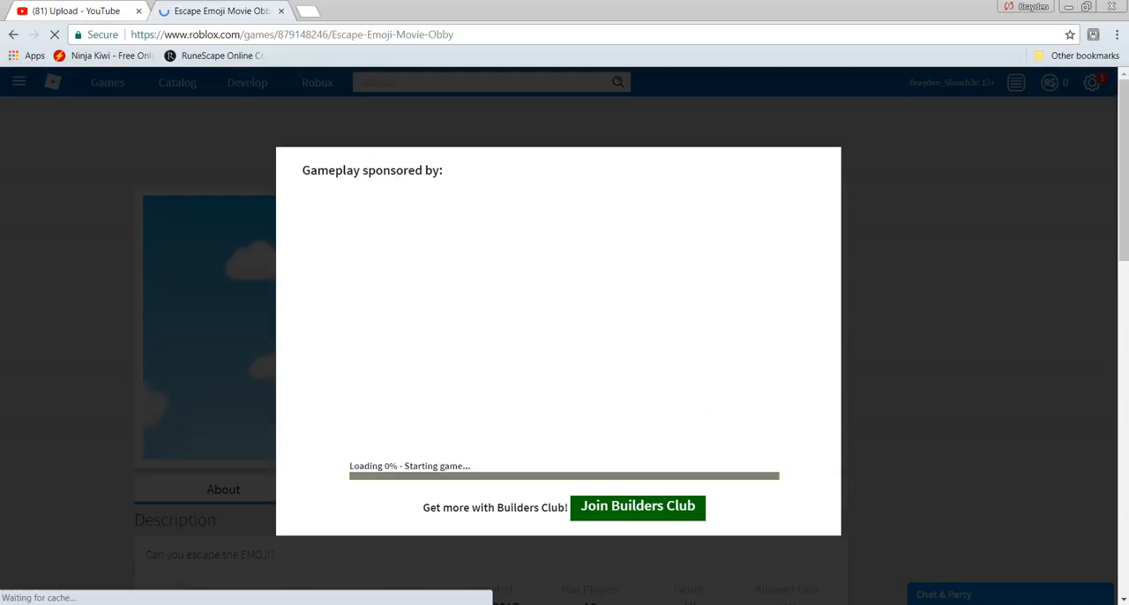